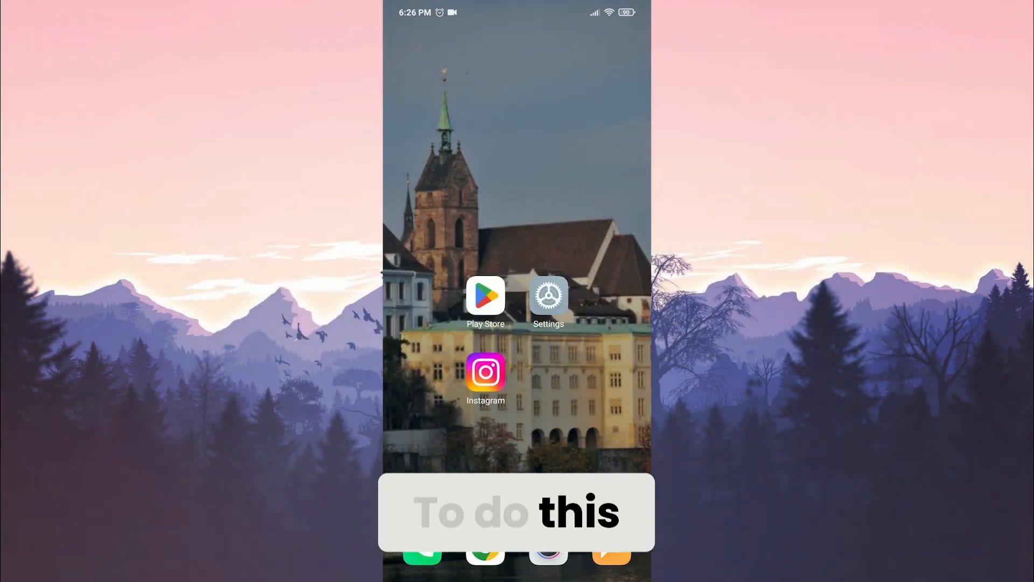
# Reach Instagram's app details via Settings > Manage apps to view its 1.23 GB storage.
pyautogui.click(548, 295)
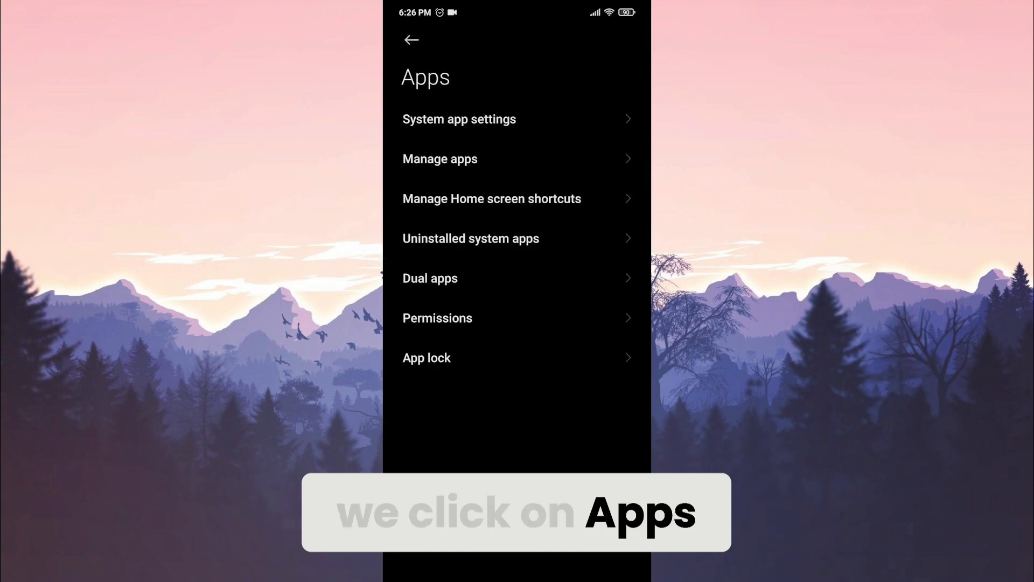
pyautogui.click(439, 159)
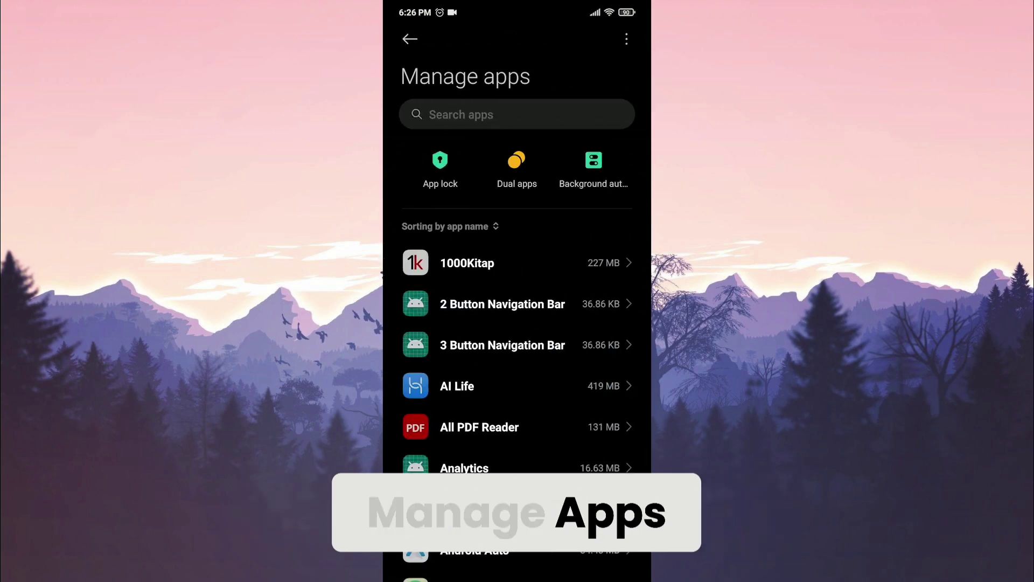
pyautogui.click(516, 114)
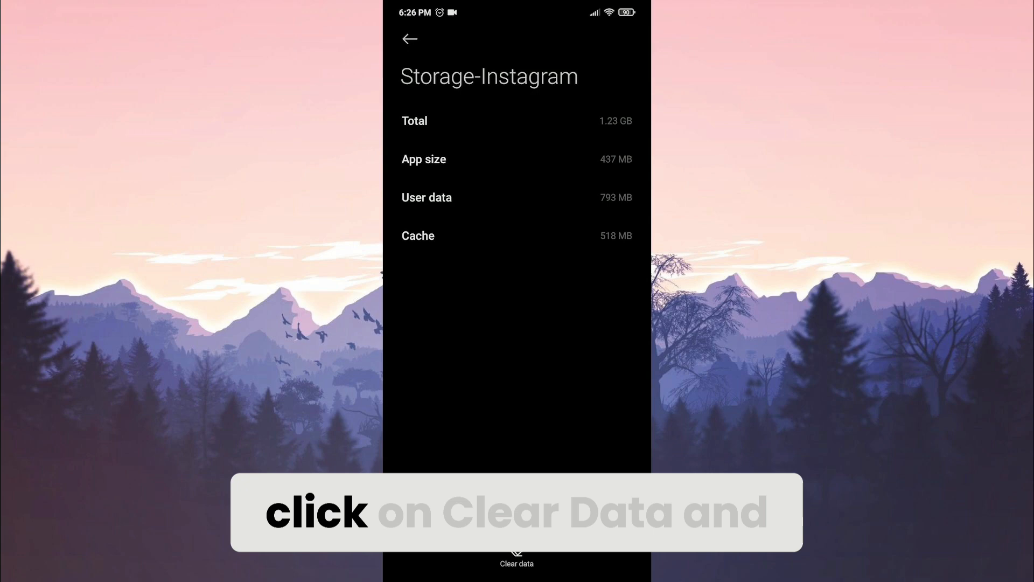
# Clear all of Instagram's data and cache, confirm, and return to the home screen.
pyautogui.click(516, 563)
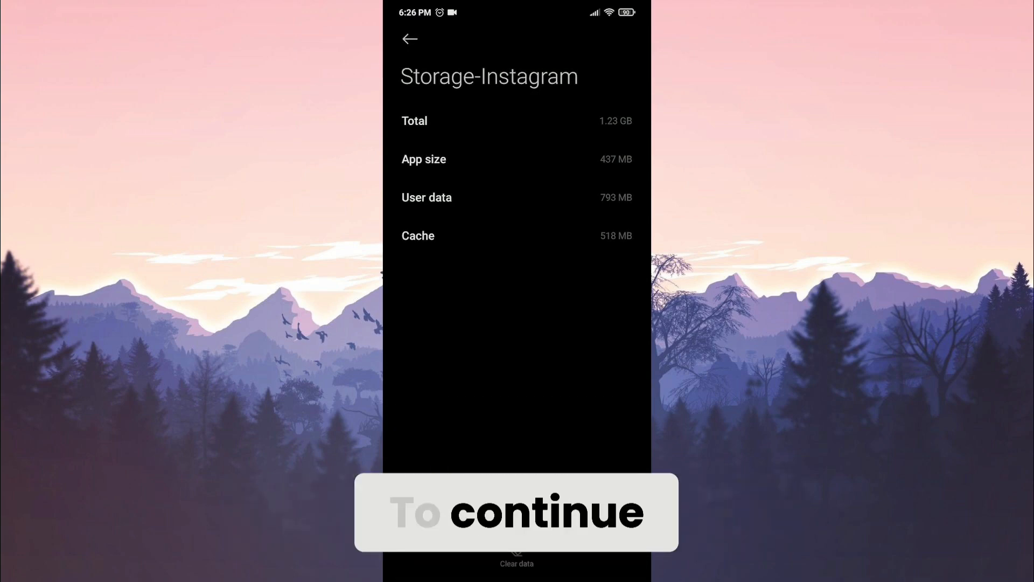
pyautogui.click(516, 564)
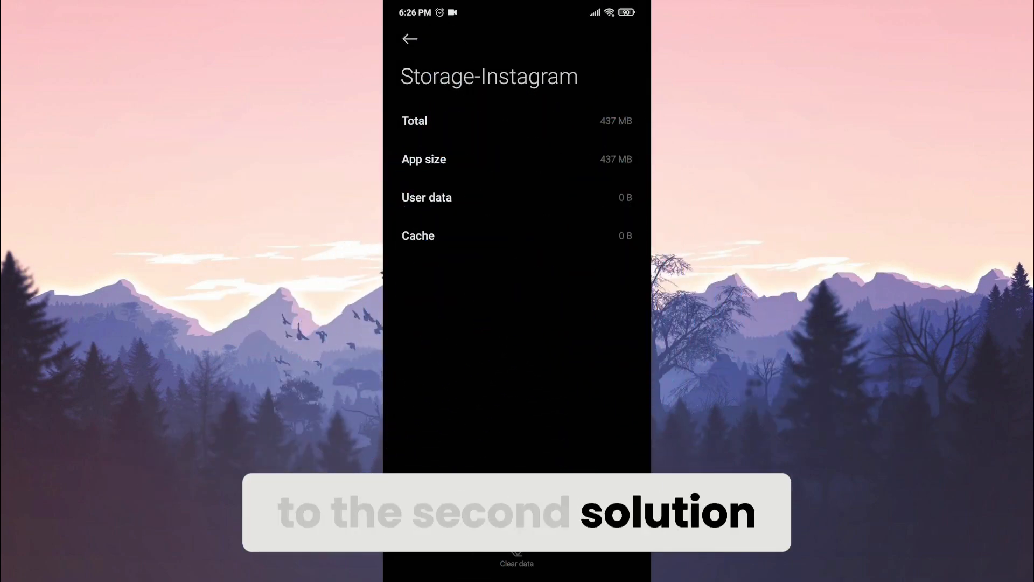
pyautogui.click(410, 39)
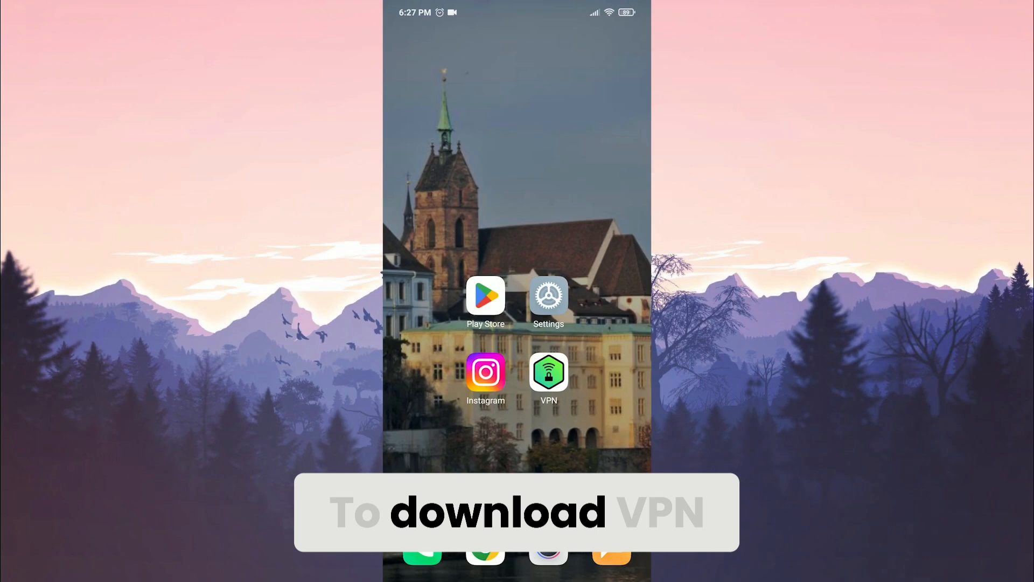
# Search Play Store for a VPN app and install it, then return home.
pyautogui.click(486, 295)
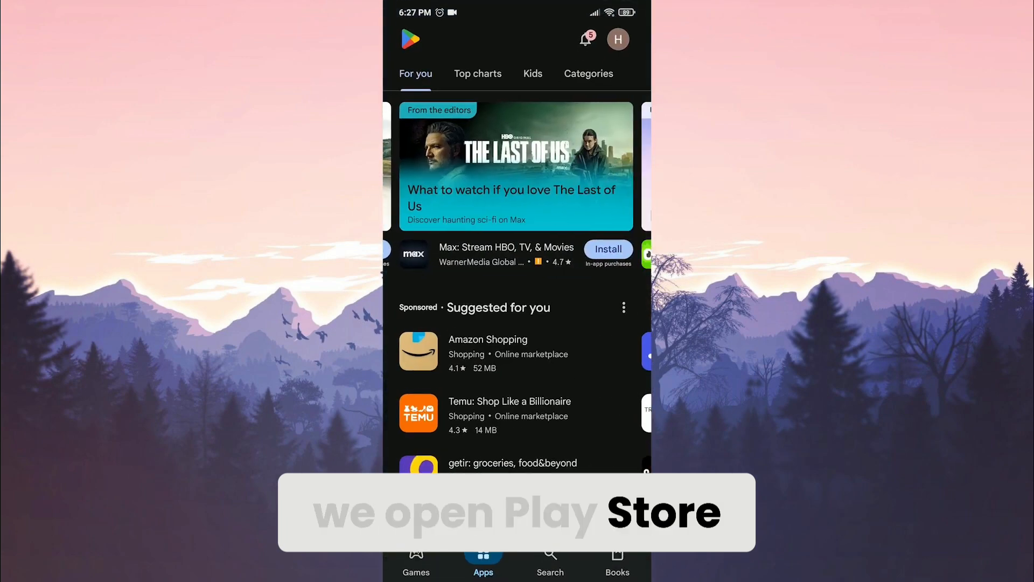
pyautogui.click(550, 560)
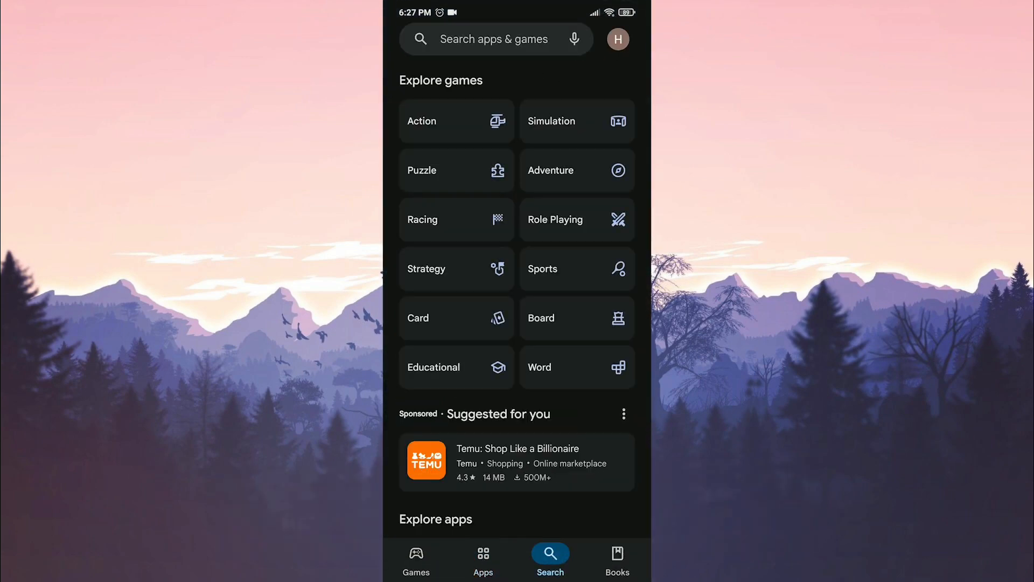
pyautogui.click(495, 39)
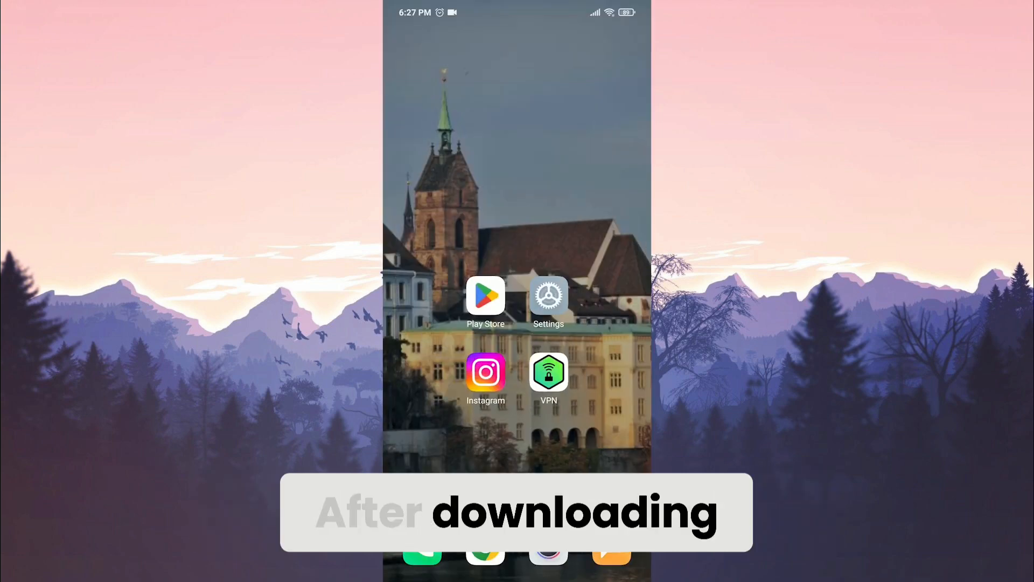
# Connect the VPN, then uninstall Instagram from the home screen.
pyautogui.click(549, 373)
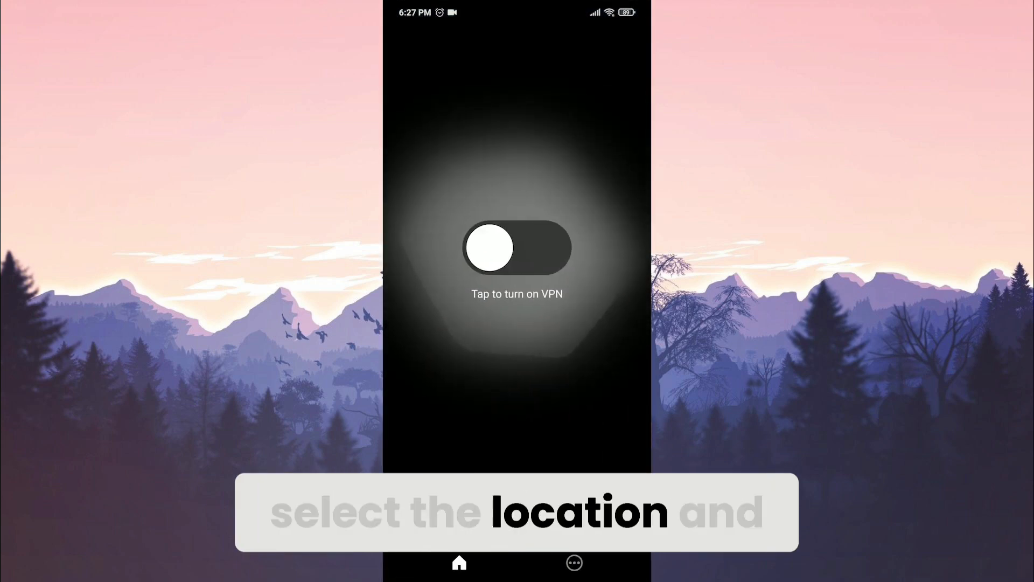
pyautogui.click(516, 247)
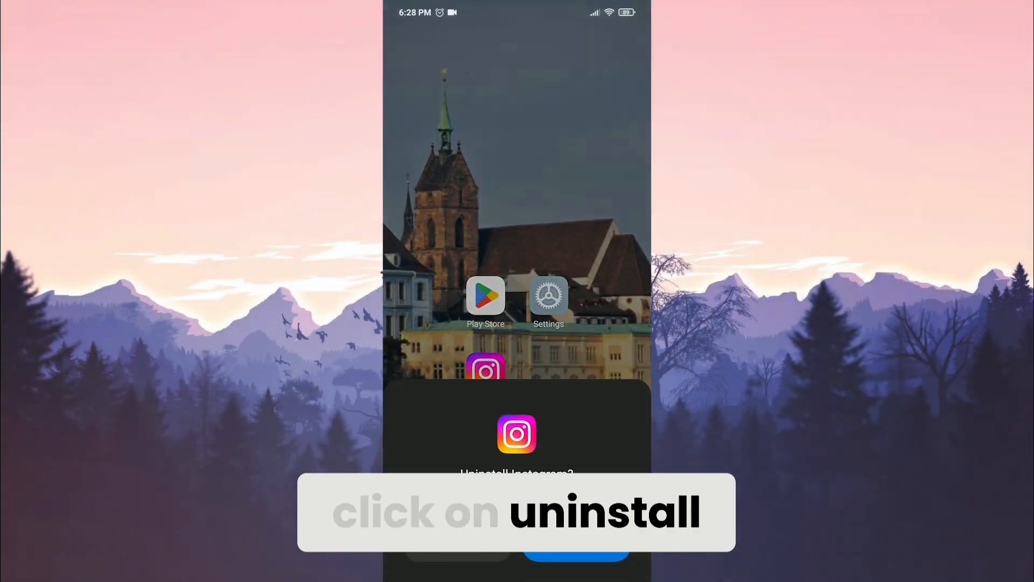
pyautogui.click(574, 554)
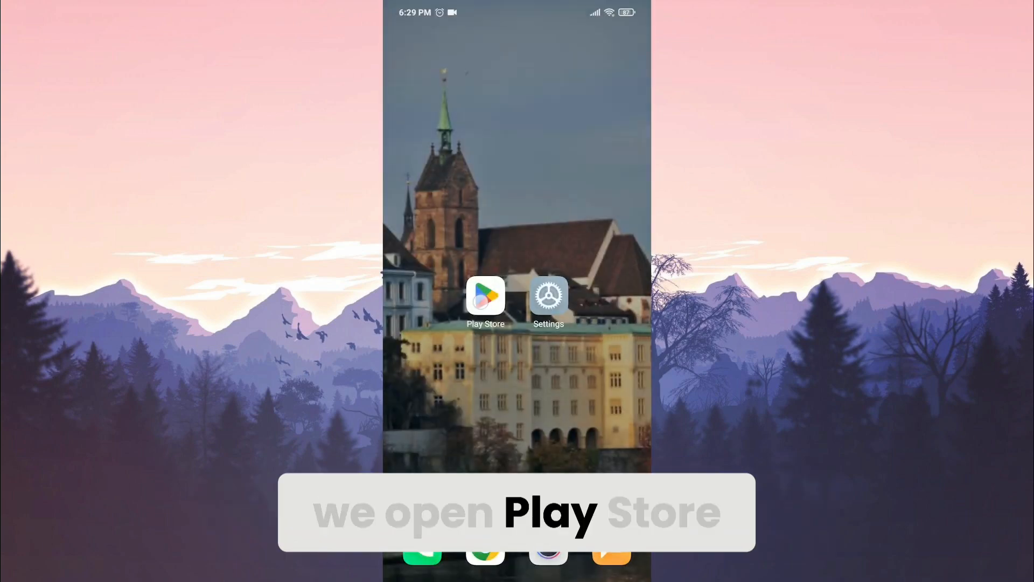
# Search Play Store for 'instagram', reinstall it, and return to the home screen.
pyautogui.click(485, 295)
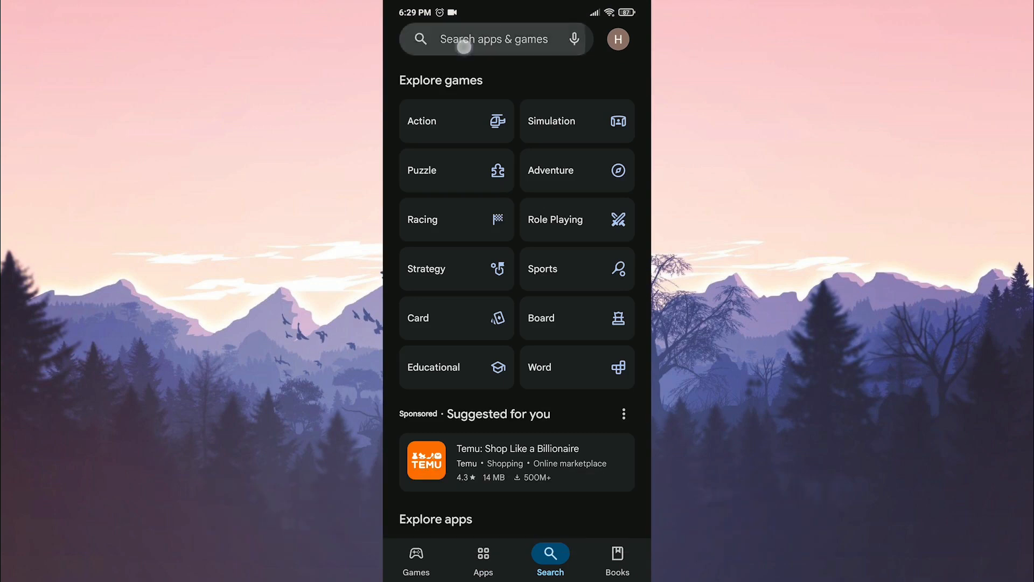
pyautogui.write('instagram')
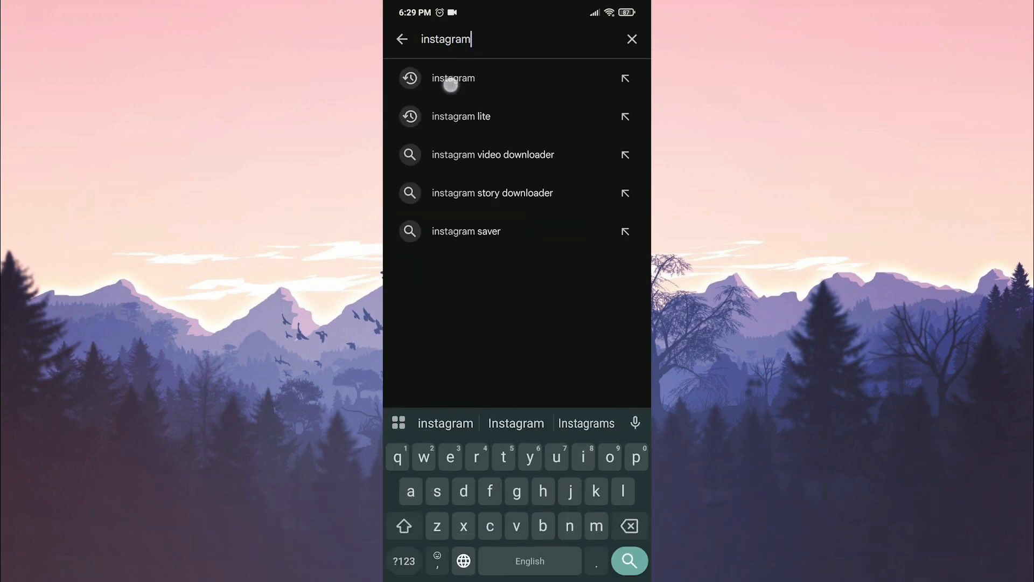
pyautogui.click(453, 77)
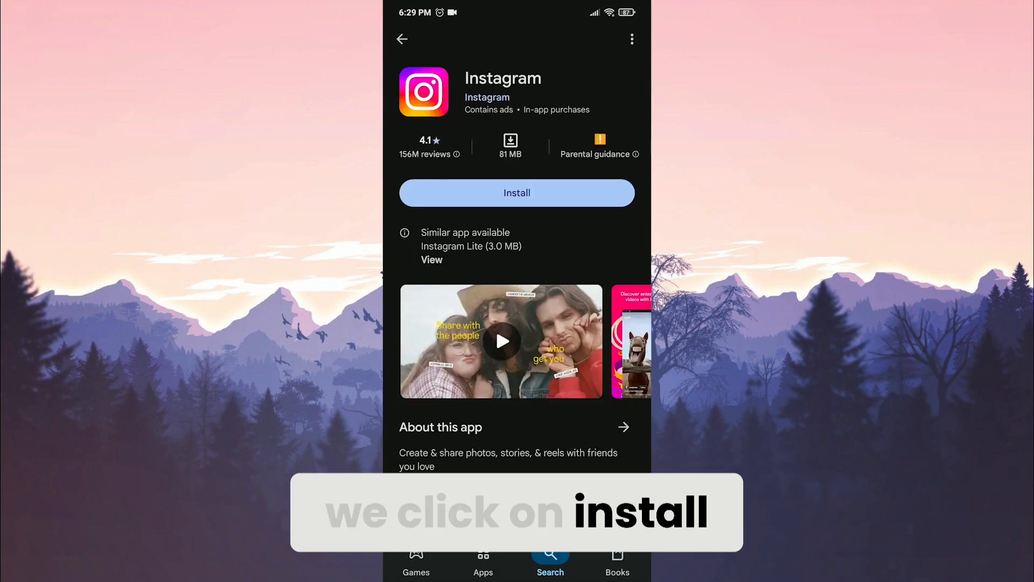
pyautogui.click(516, 192)
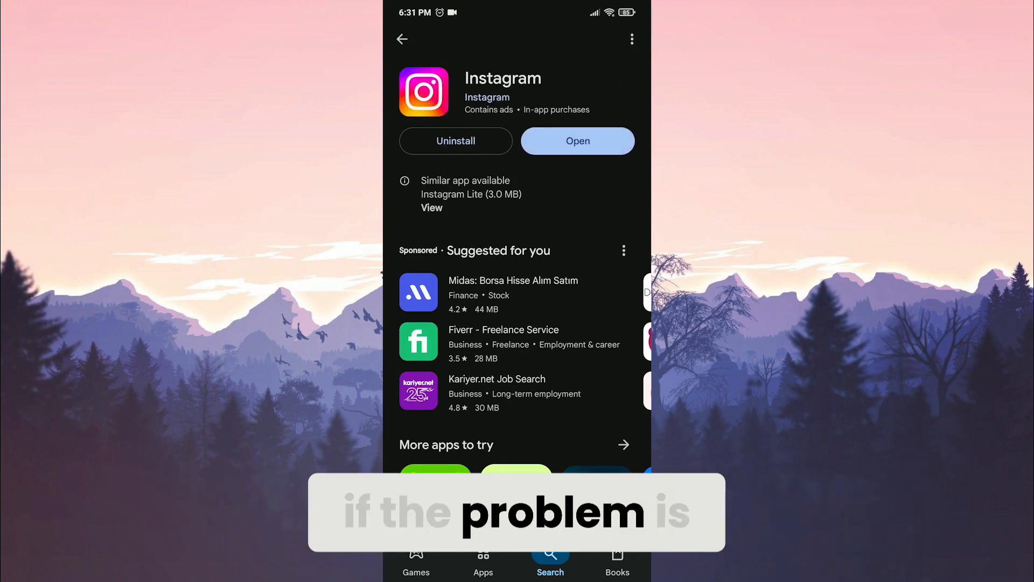
pyautogui.click(401, 39)
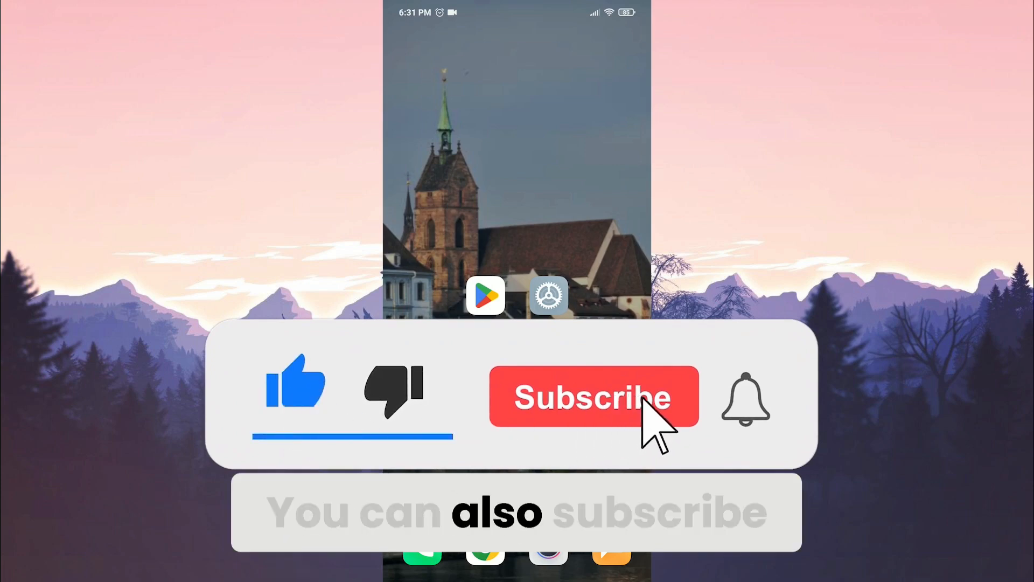
pyautogui.click(593, 395)
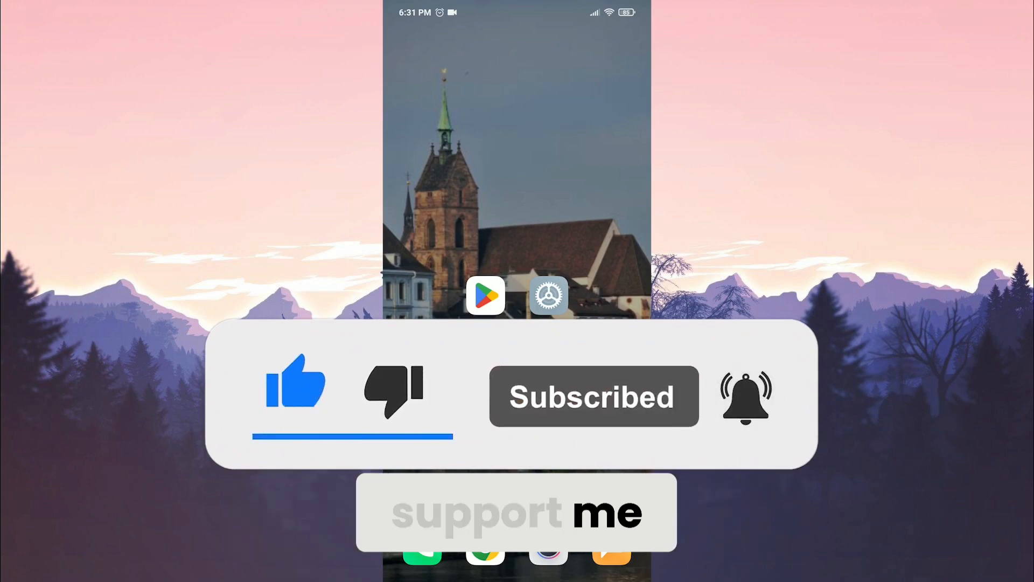